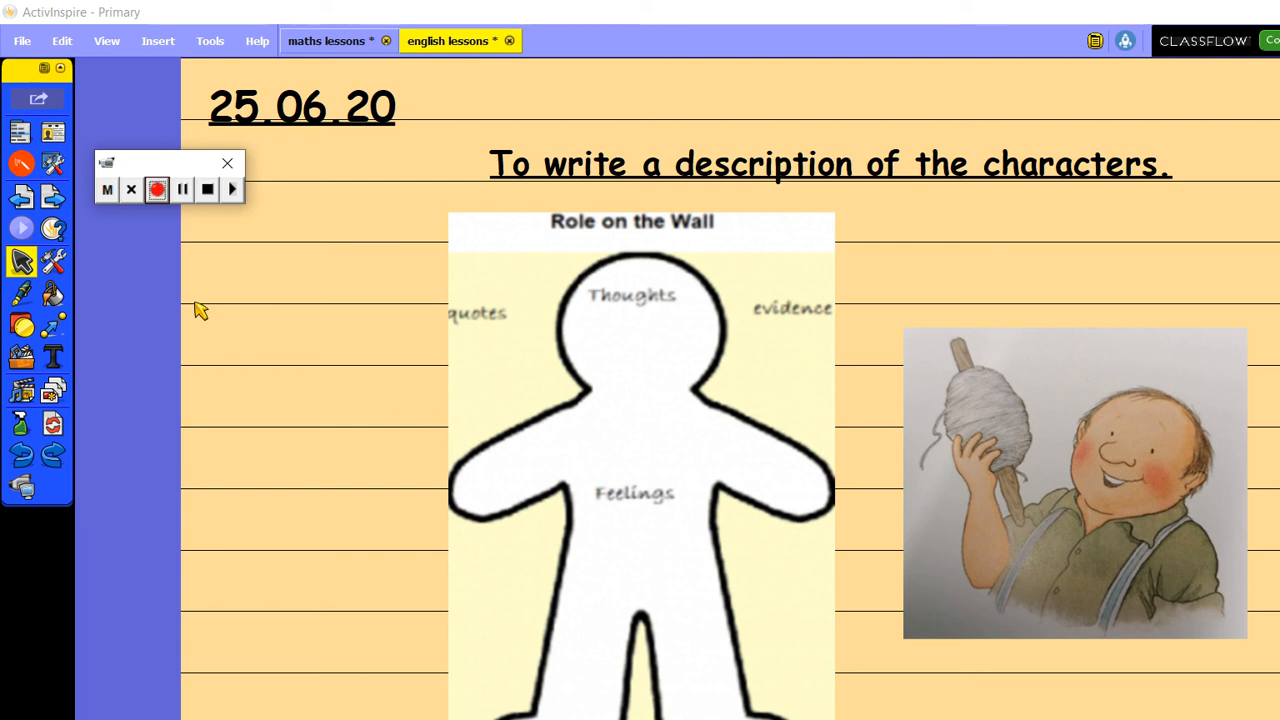
mouse_move(620, 150)
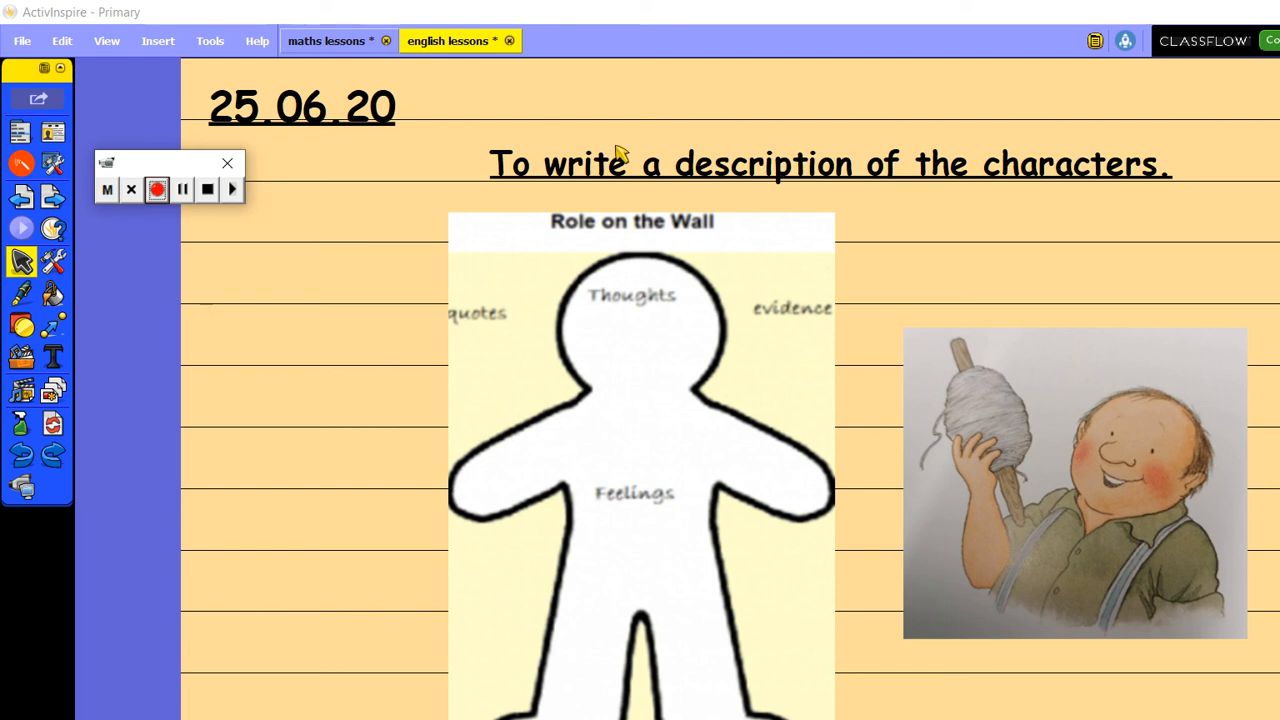
mouse_move(675, 279)
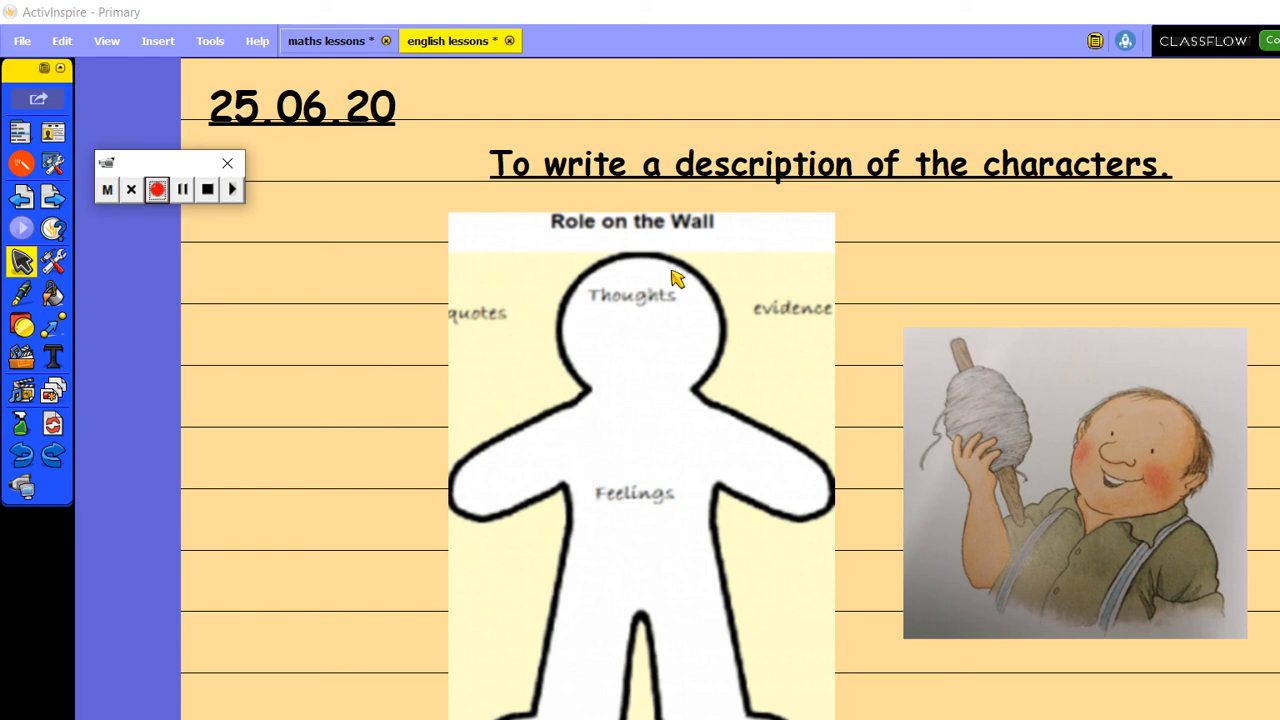
mouse_move(483, 578)
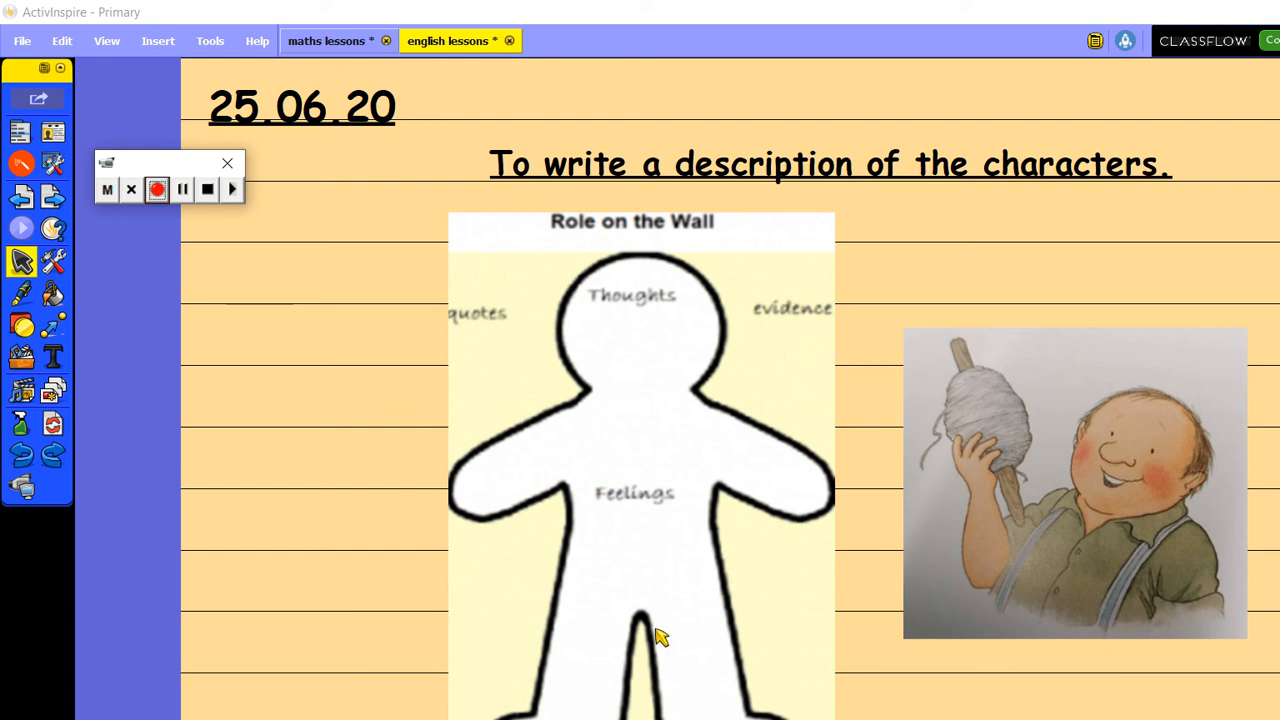
mouse_move(935, 400)
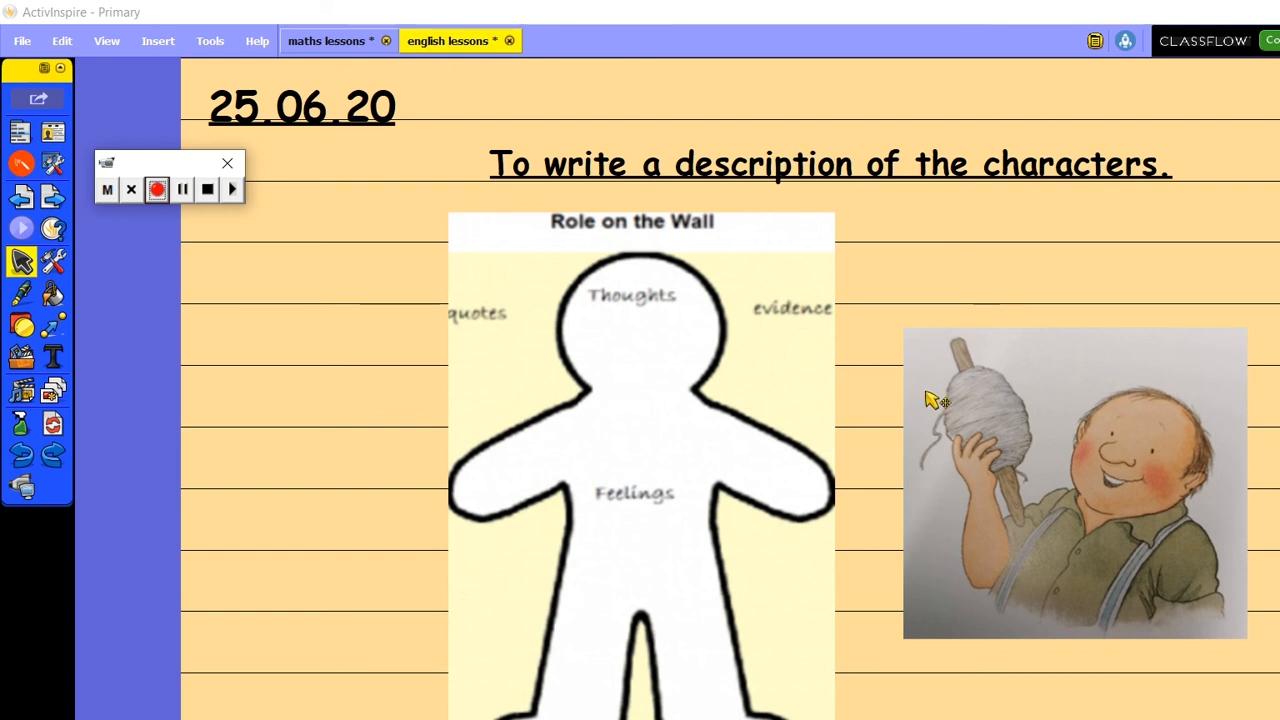
mouse_move(400, 270)
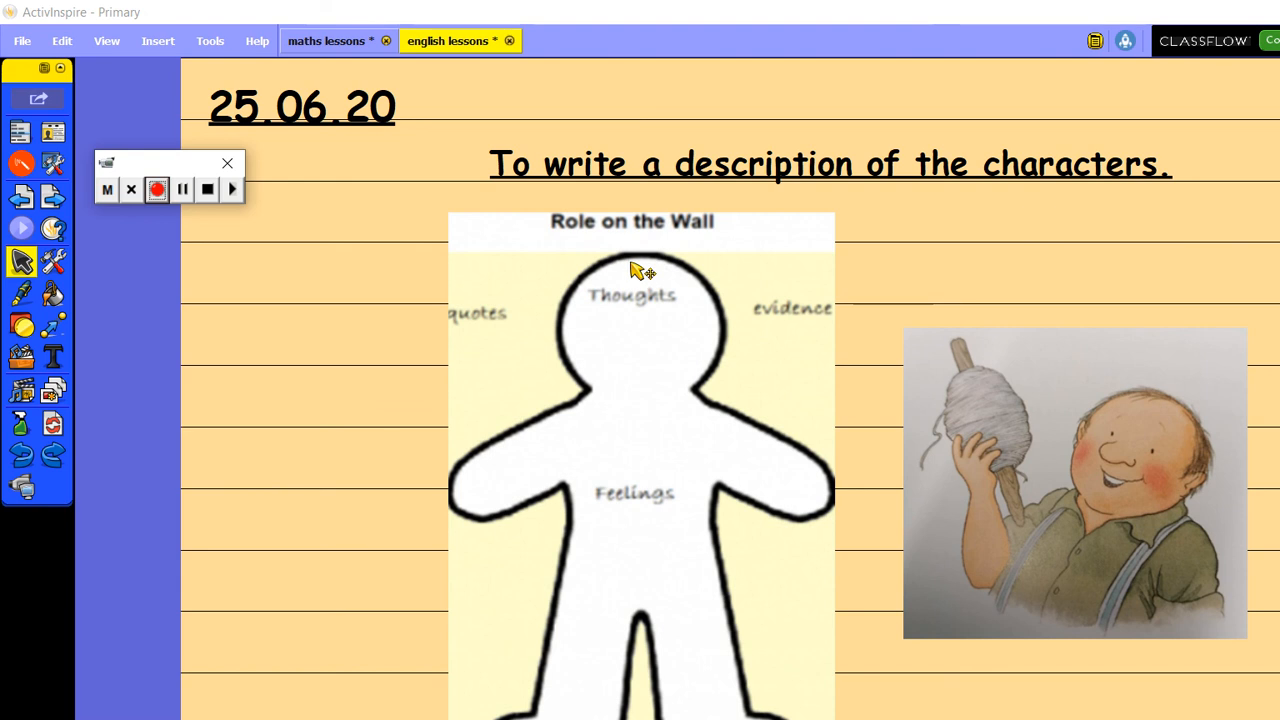
- Place a text box left of the outline and type 'what does he look like'
click(52, 357)
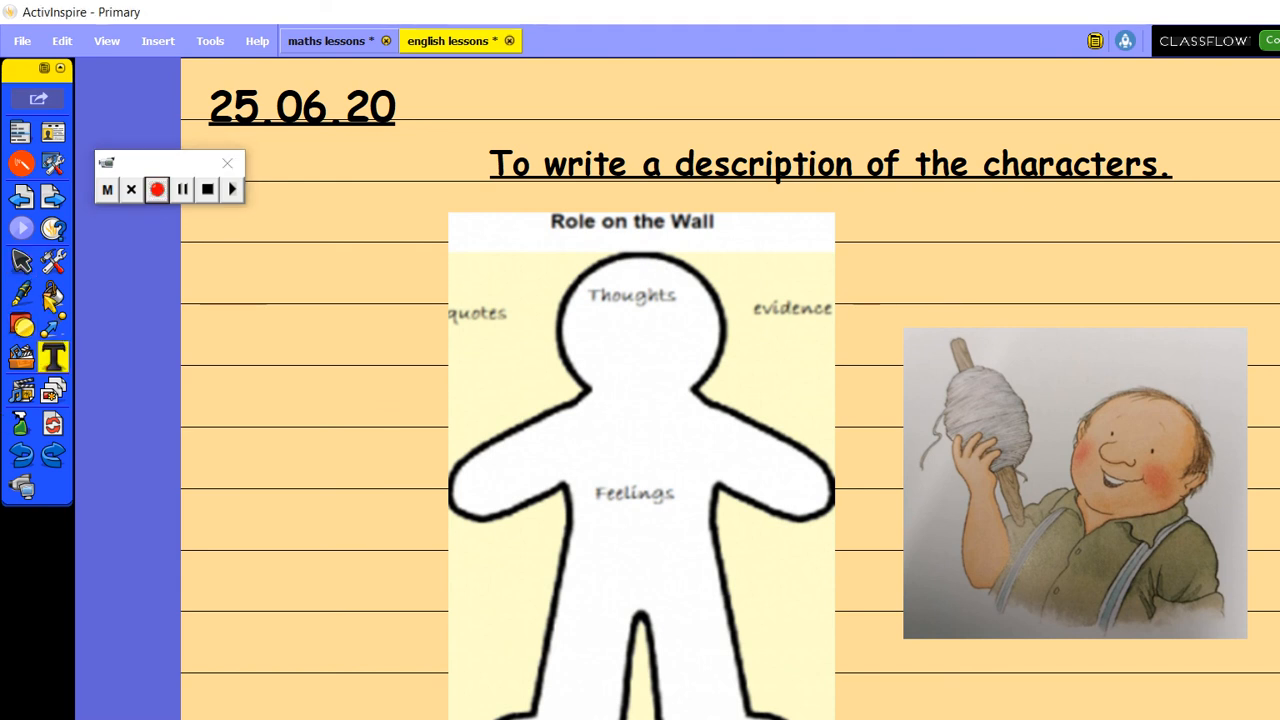
click(52, 356)
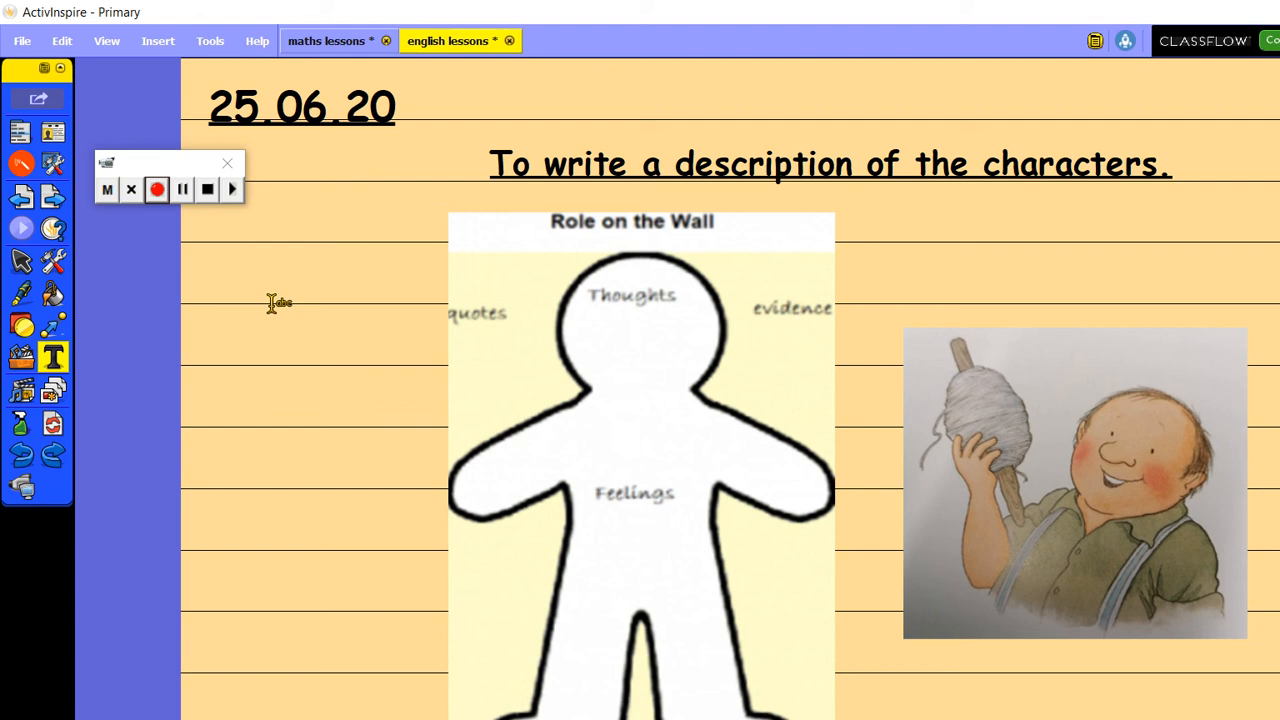
text(what does)
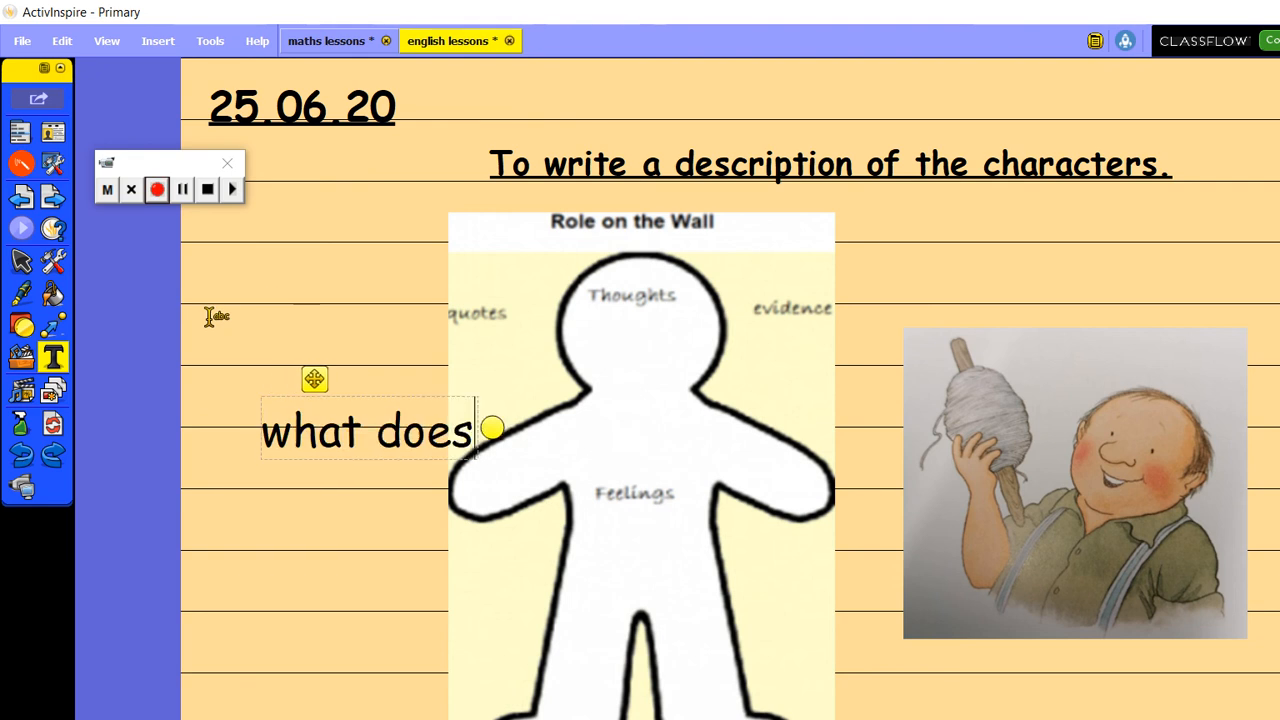
text(he look like)
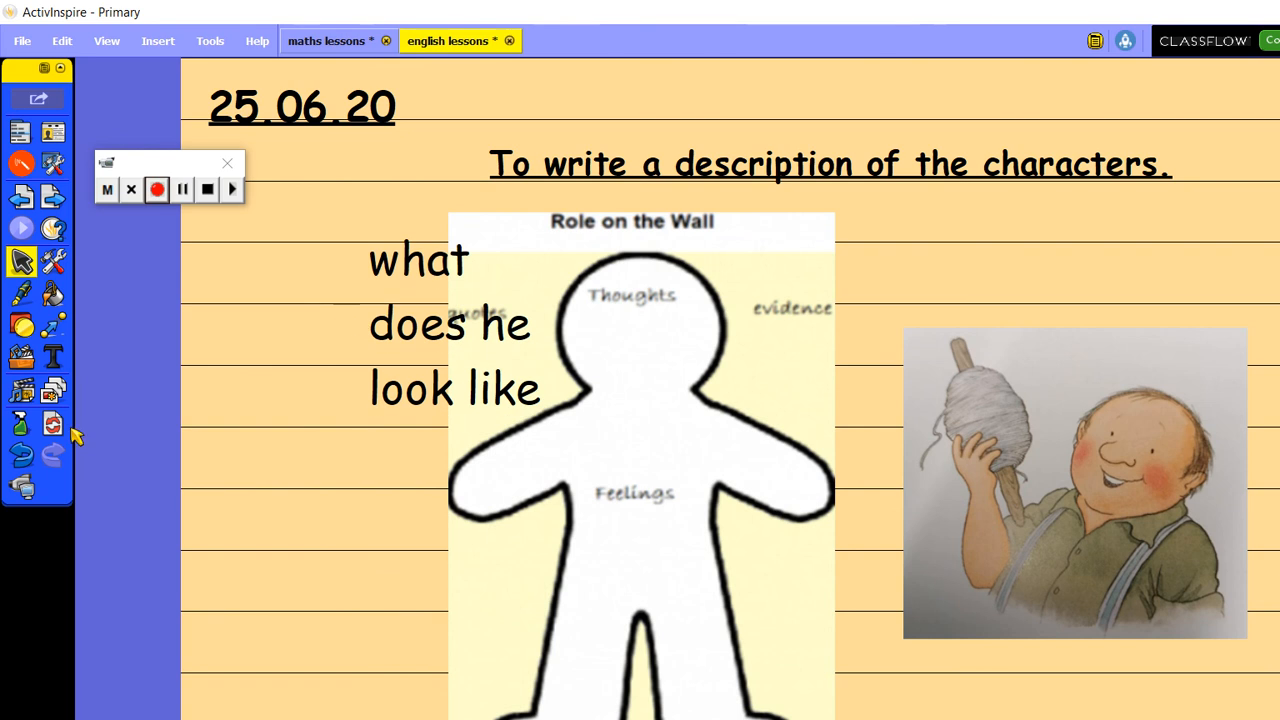
- Add 'What can we see?' lower down and make the first prompt 'What does he look like?'
click(53, 356)
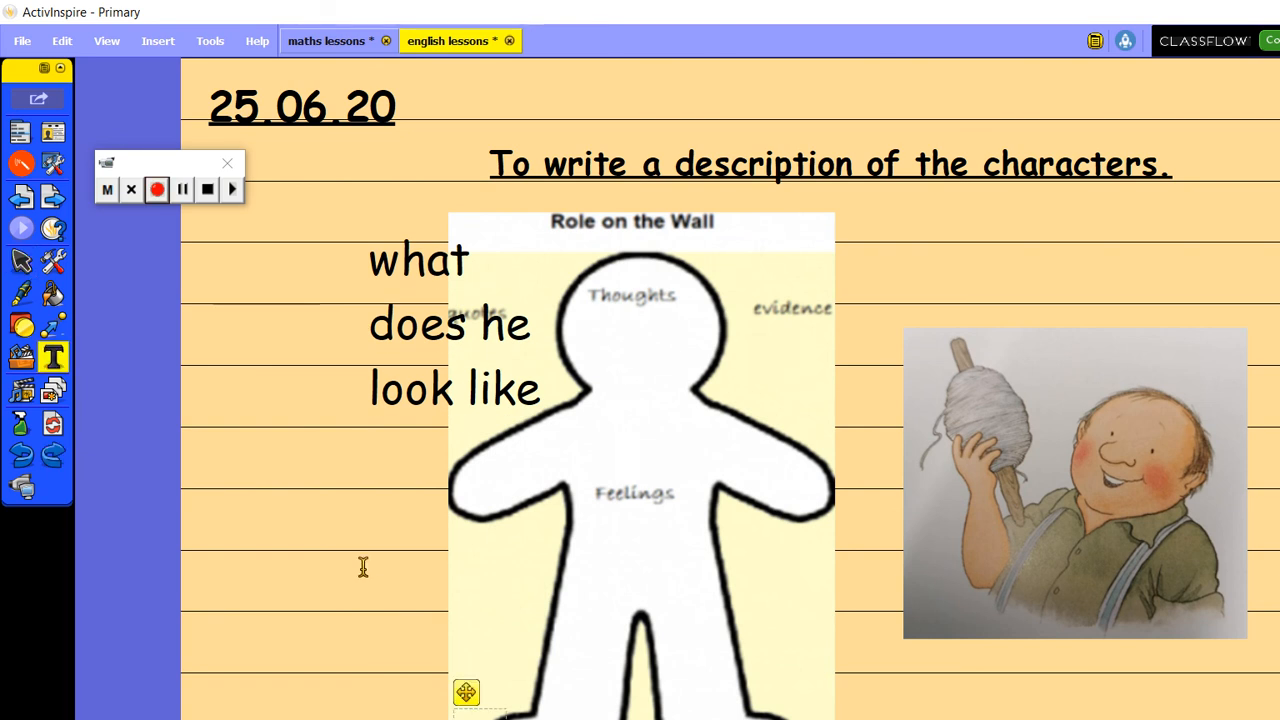
scroll(down, 3)
text(What can we see)
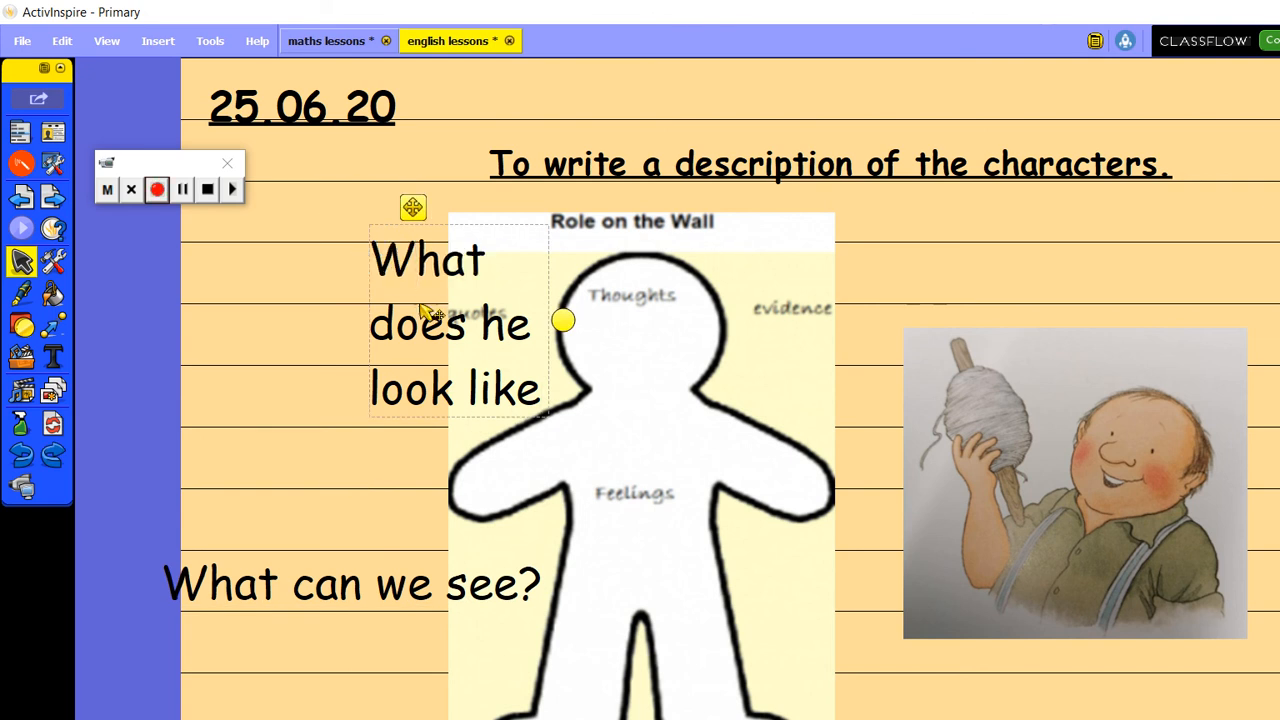
text(?)
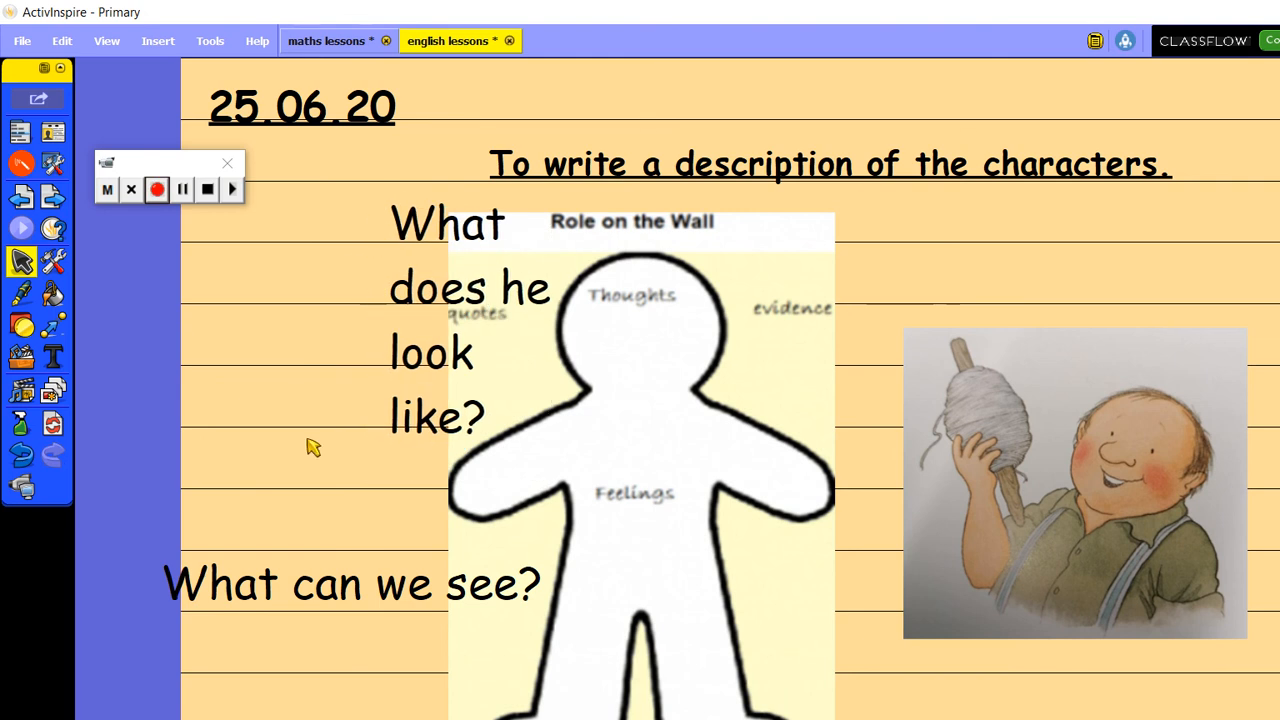
mouse_move(530, 103)
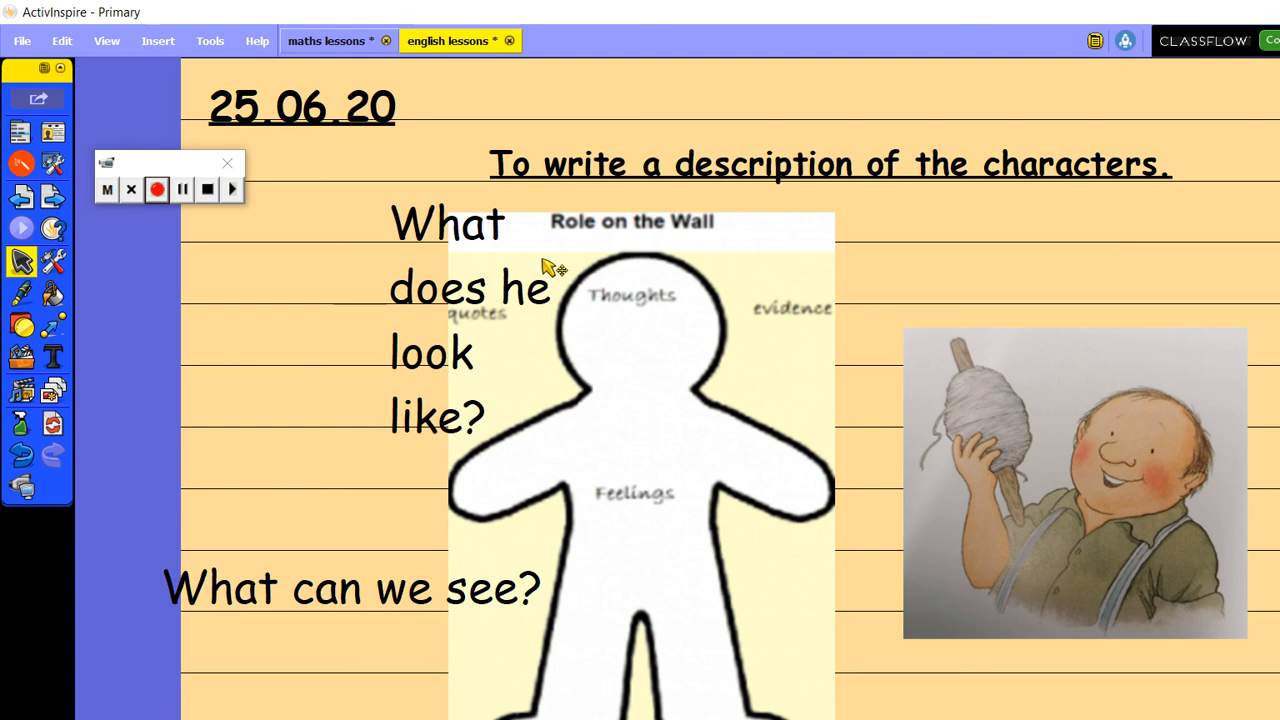
mouse_move(493, 347)
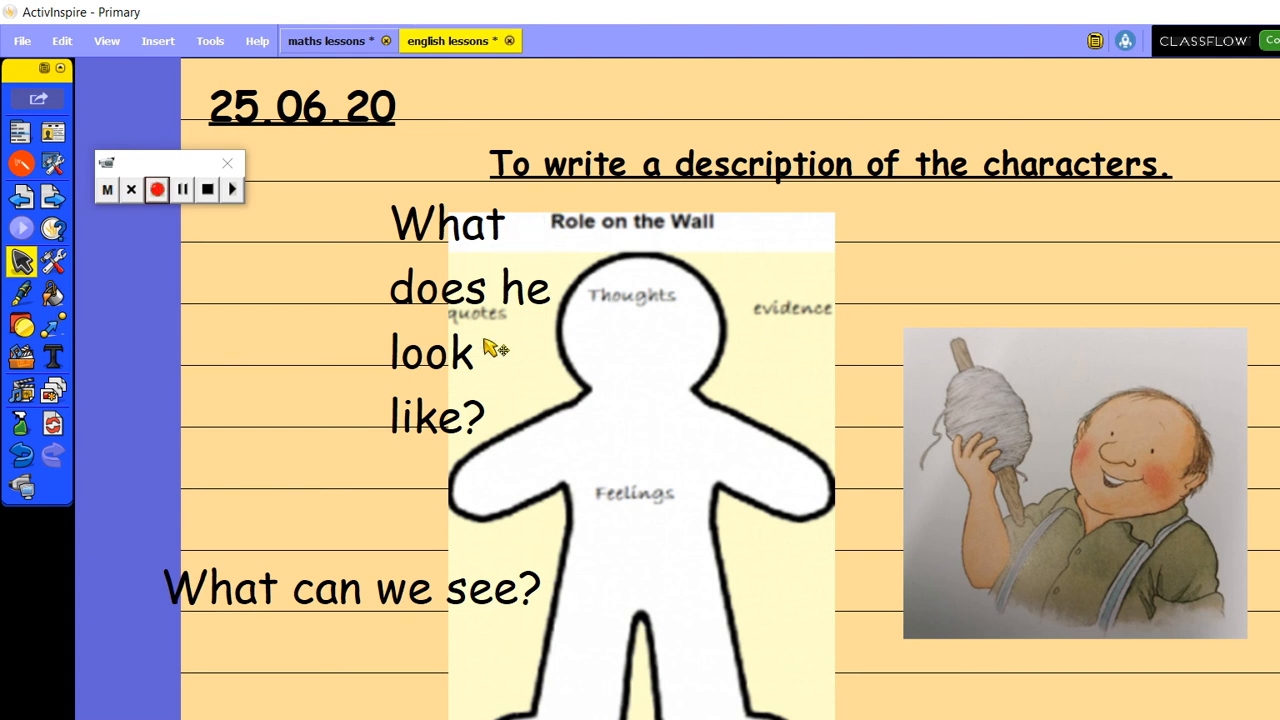
mouse_move(525, 278)
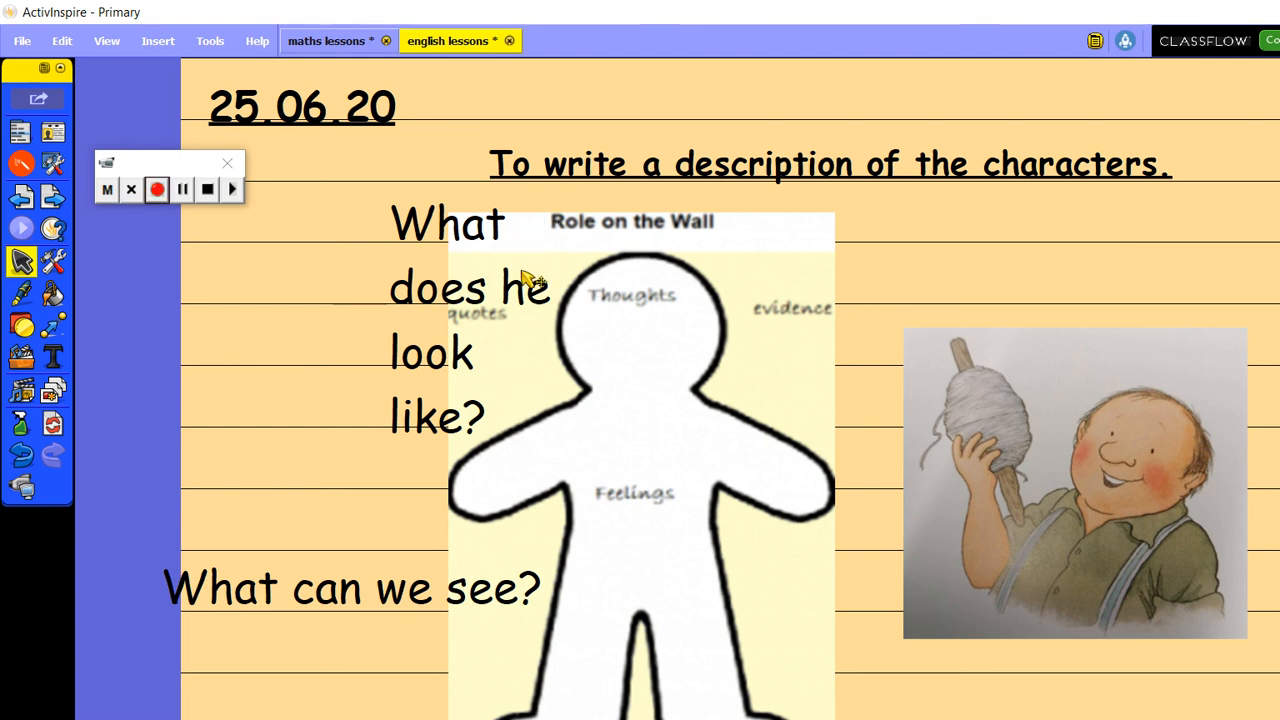
mouse_move(530, 500)
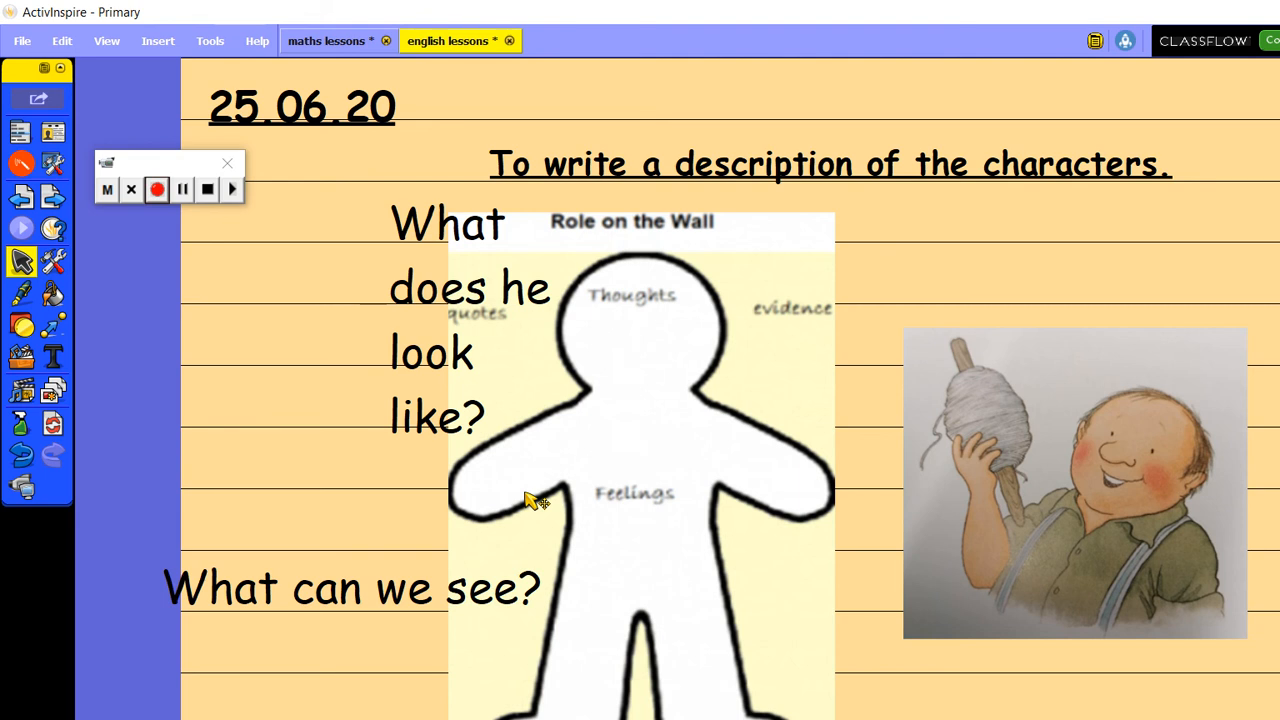
mouse_move(510, 310)
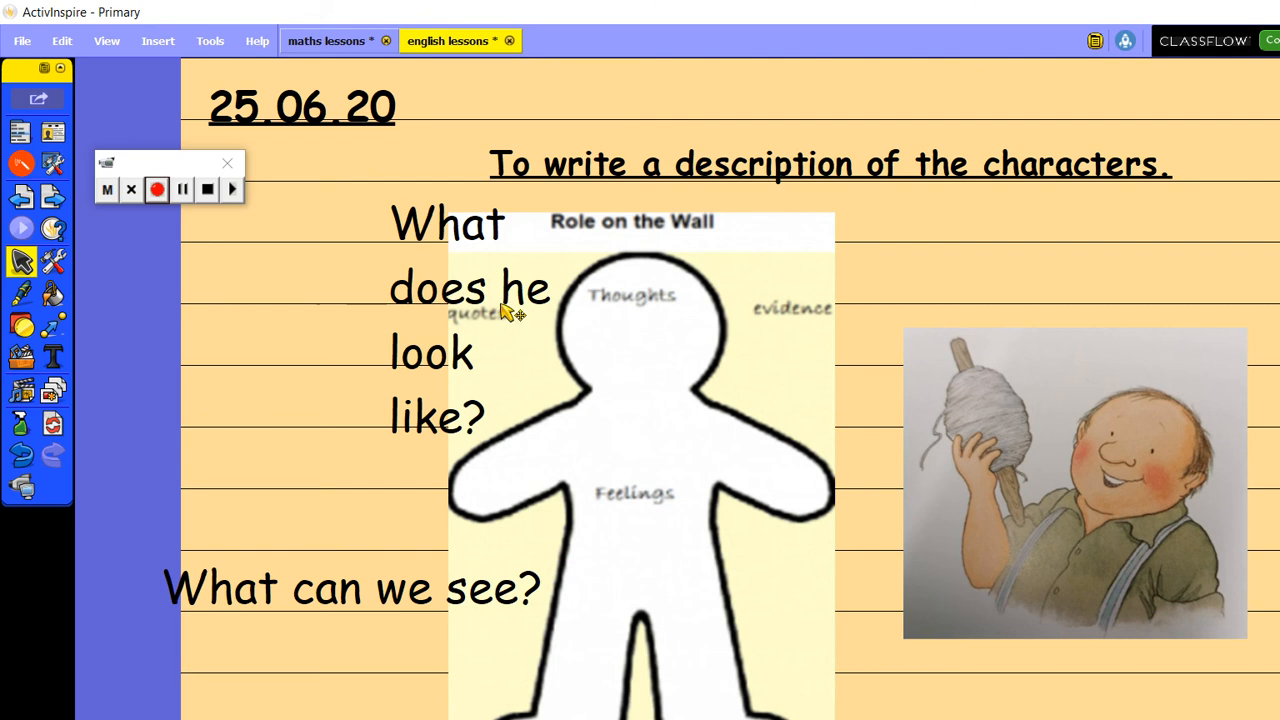
mouse_move(519, 418)
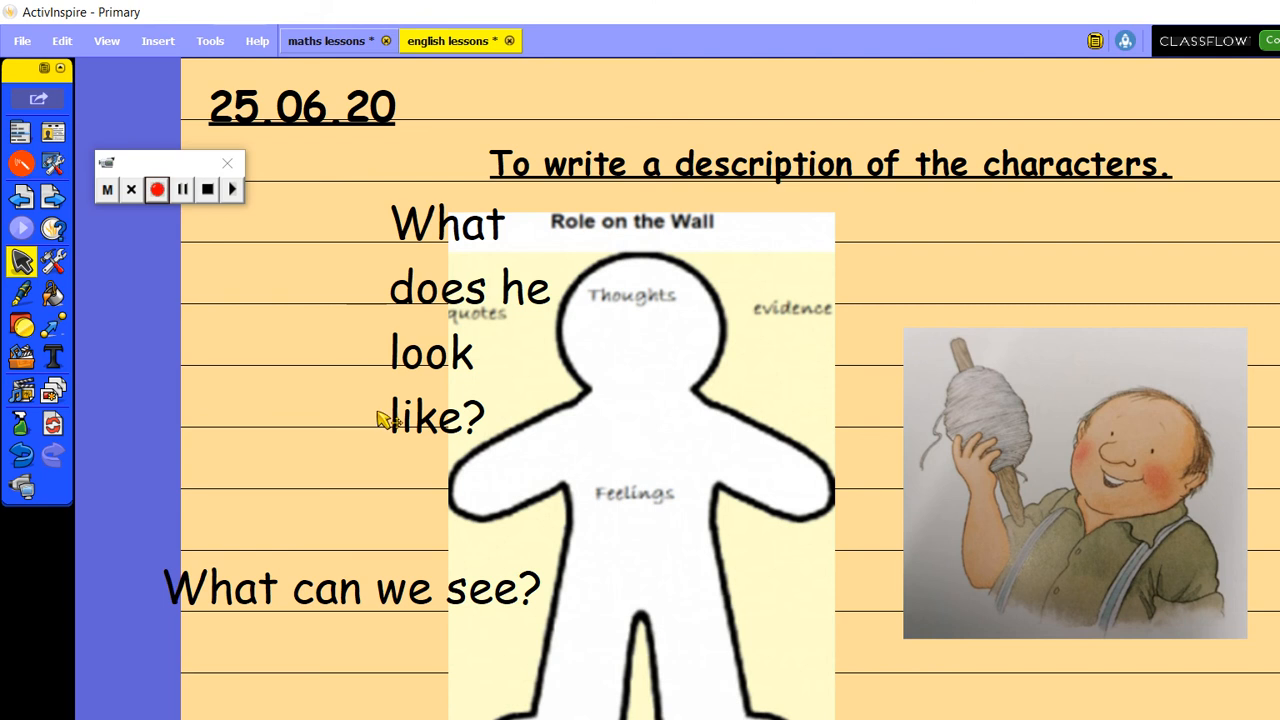
mouse_move(67, 190)
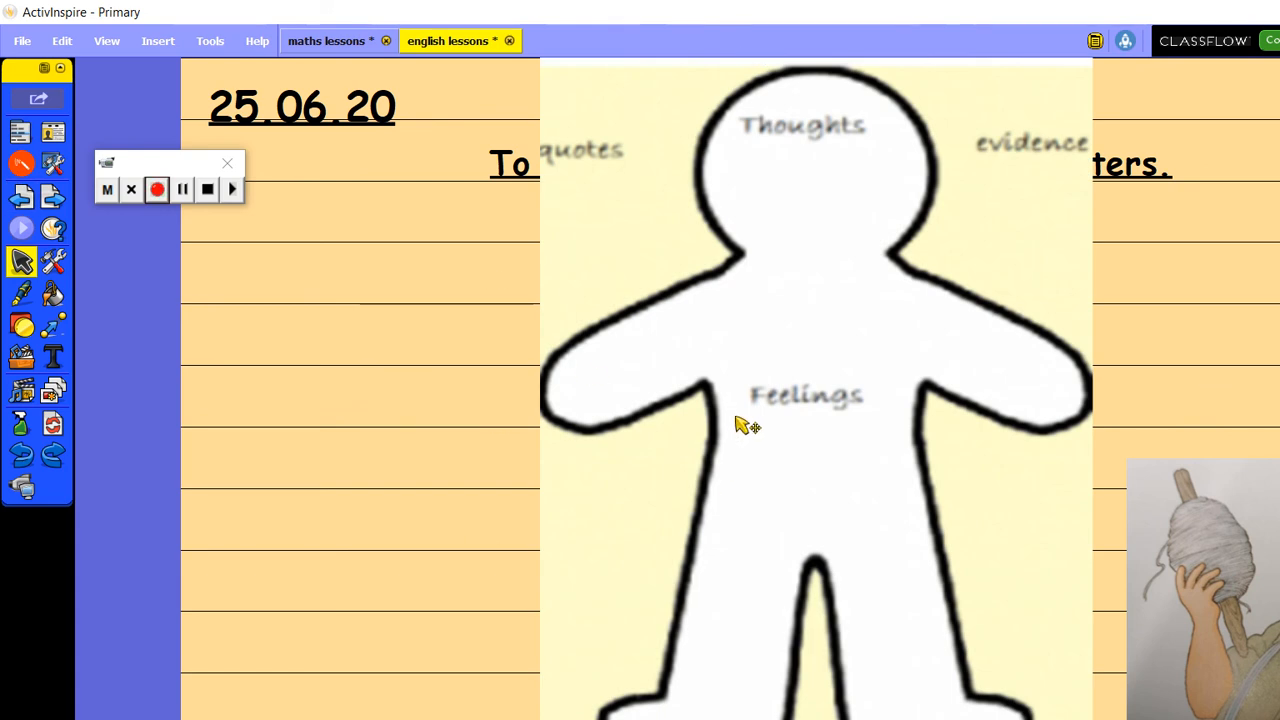
mouse_move(760, 432)
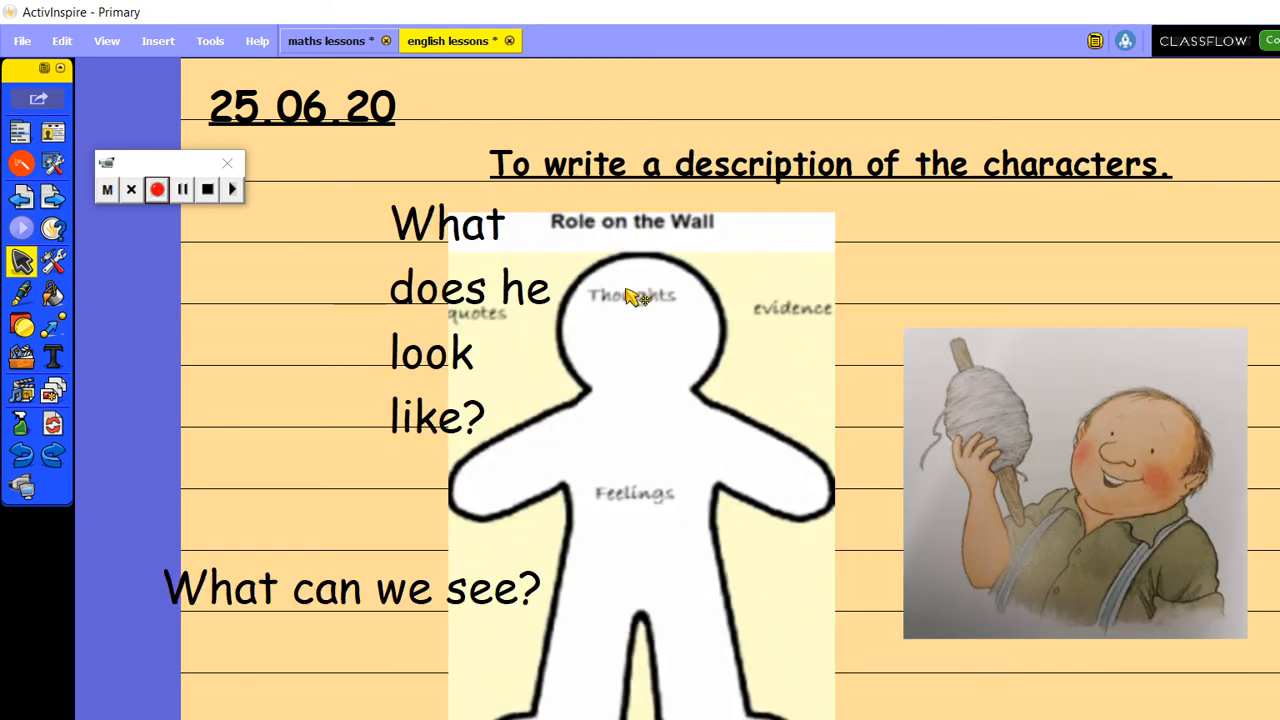
mouse_move(925, 398)
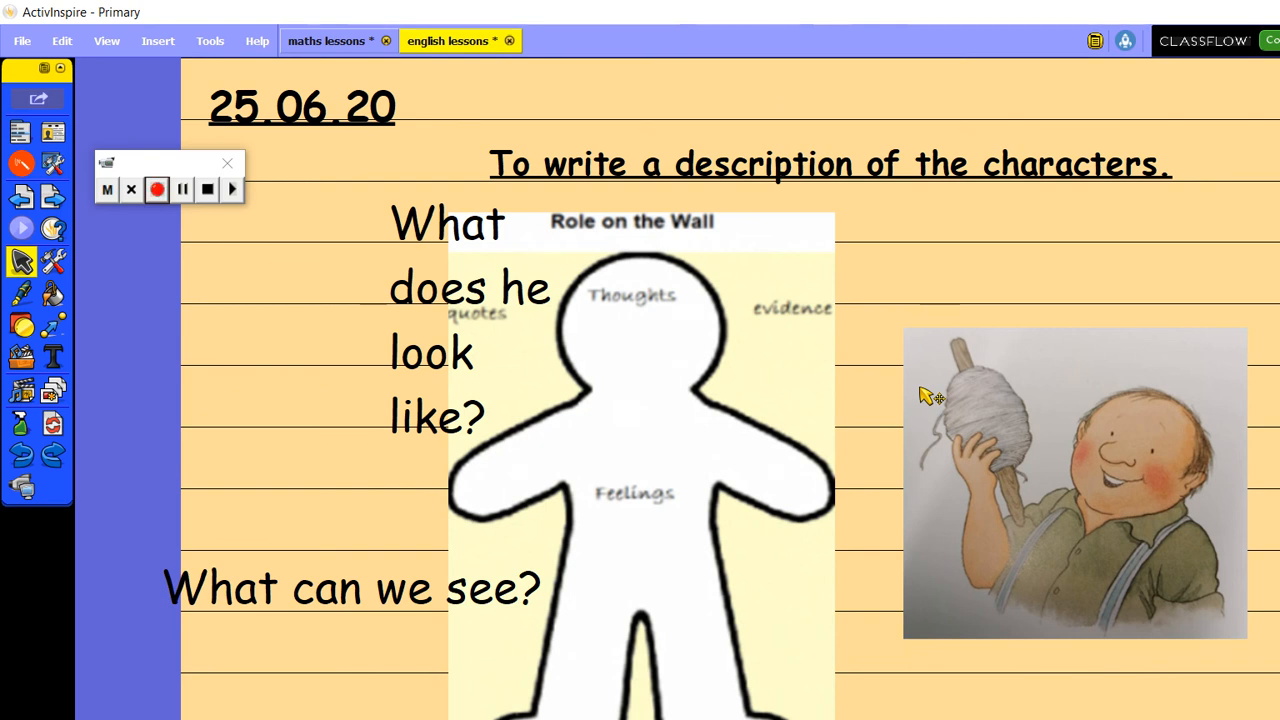
mouse_move(890, 391)
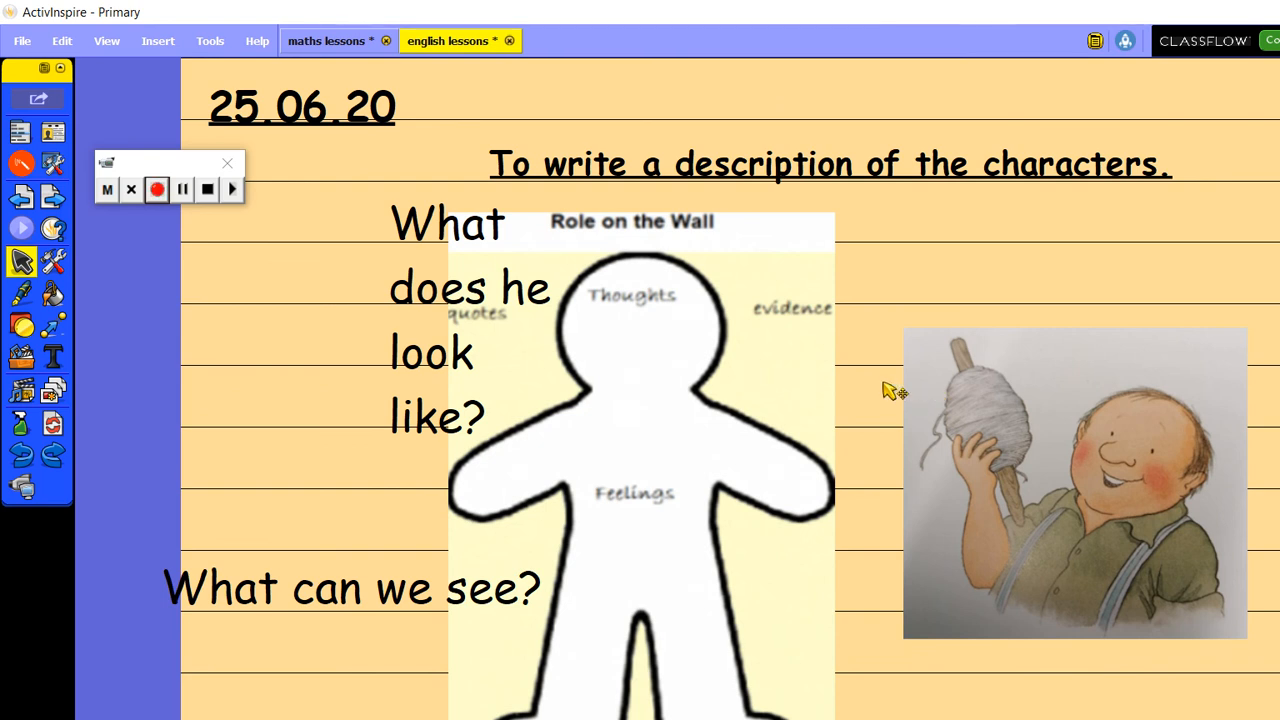
mouse_move(940, 395)
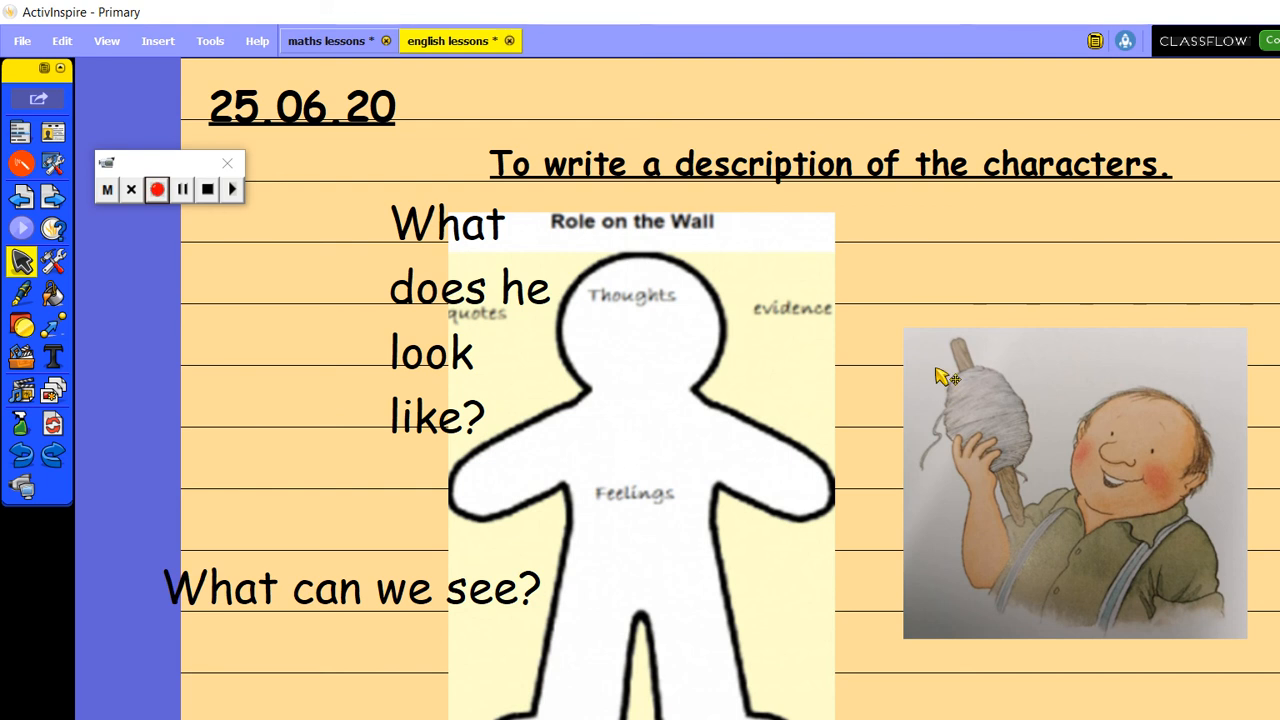
mouse_move(805, 547)
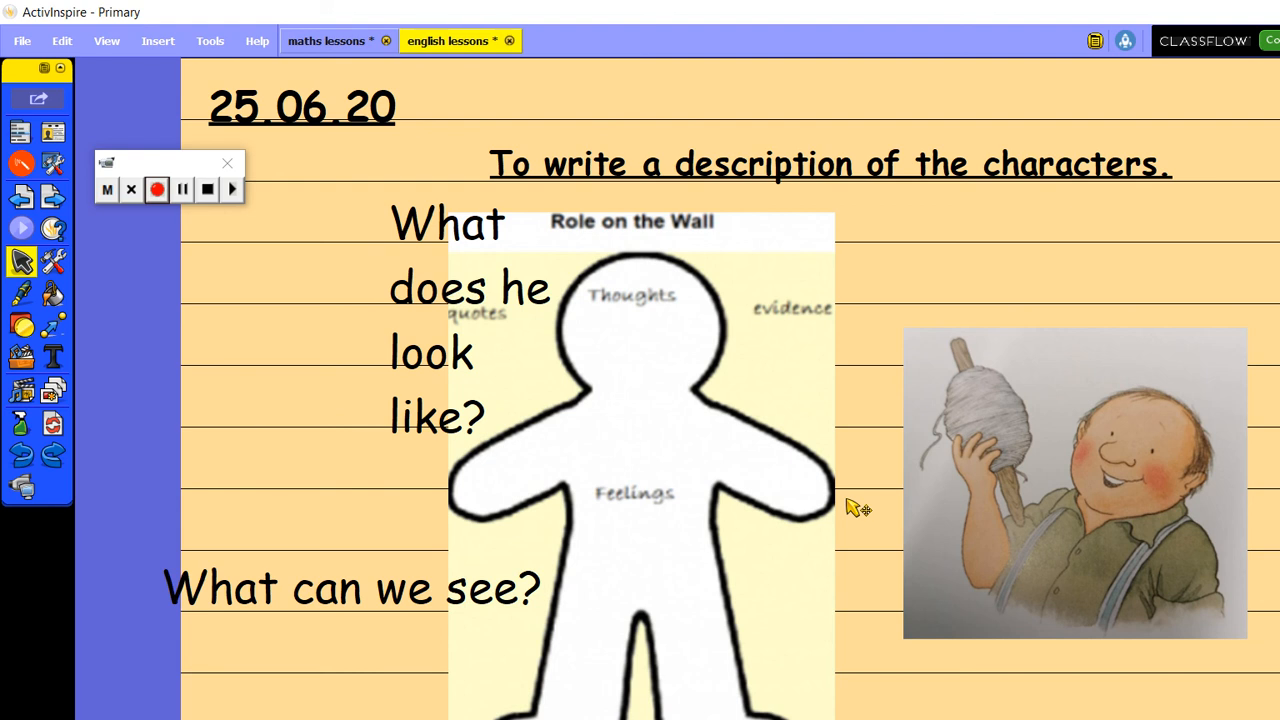
mouse_move(278, 222)
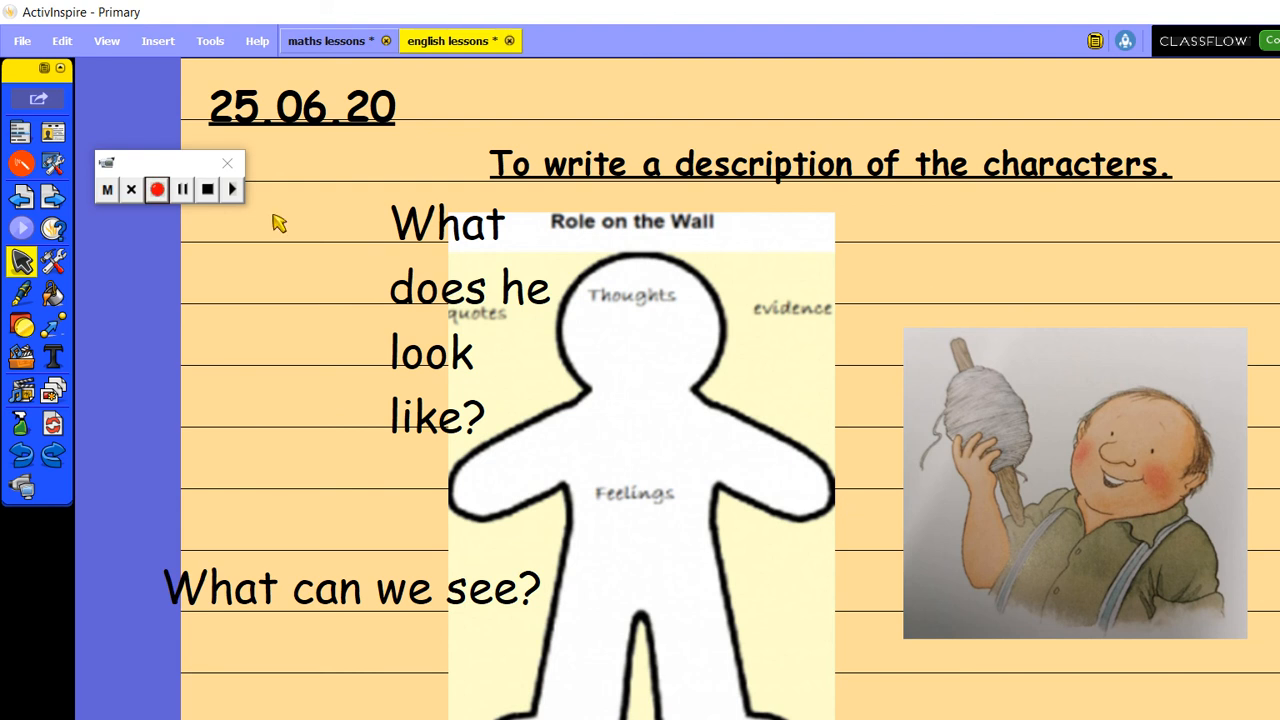
mouse_move(230, 202)
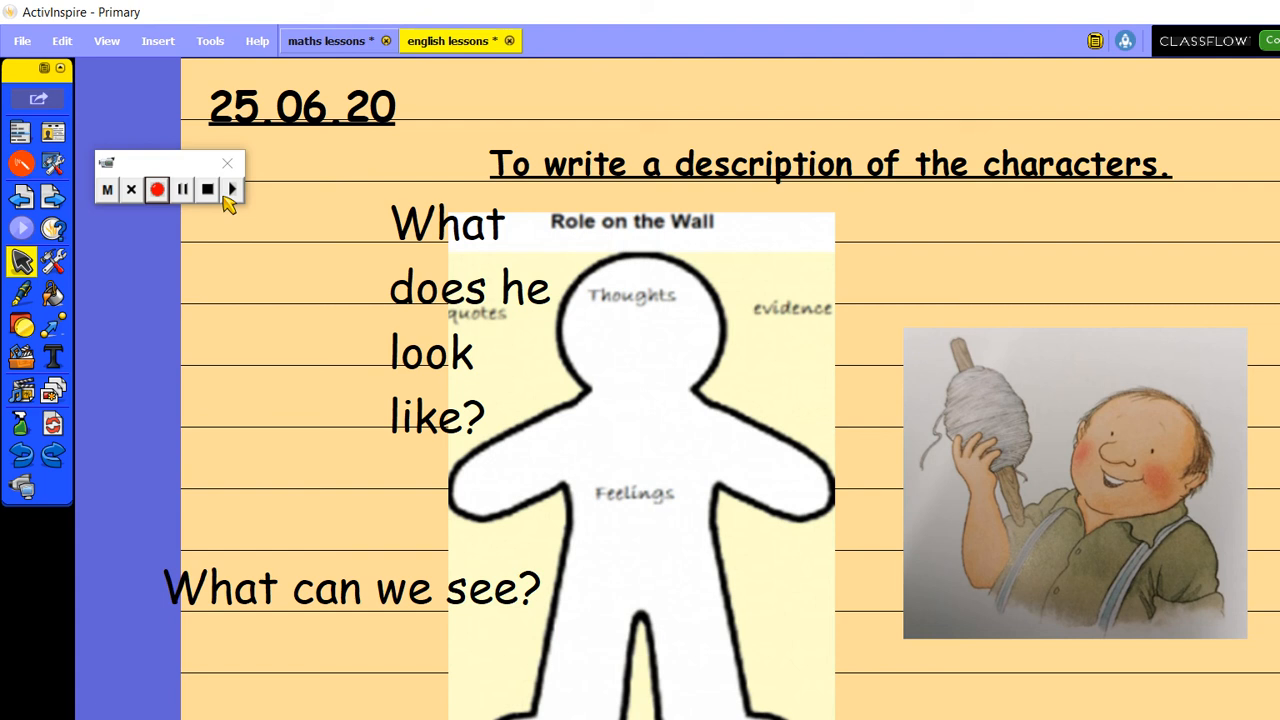